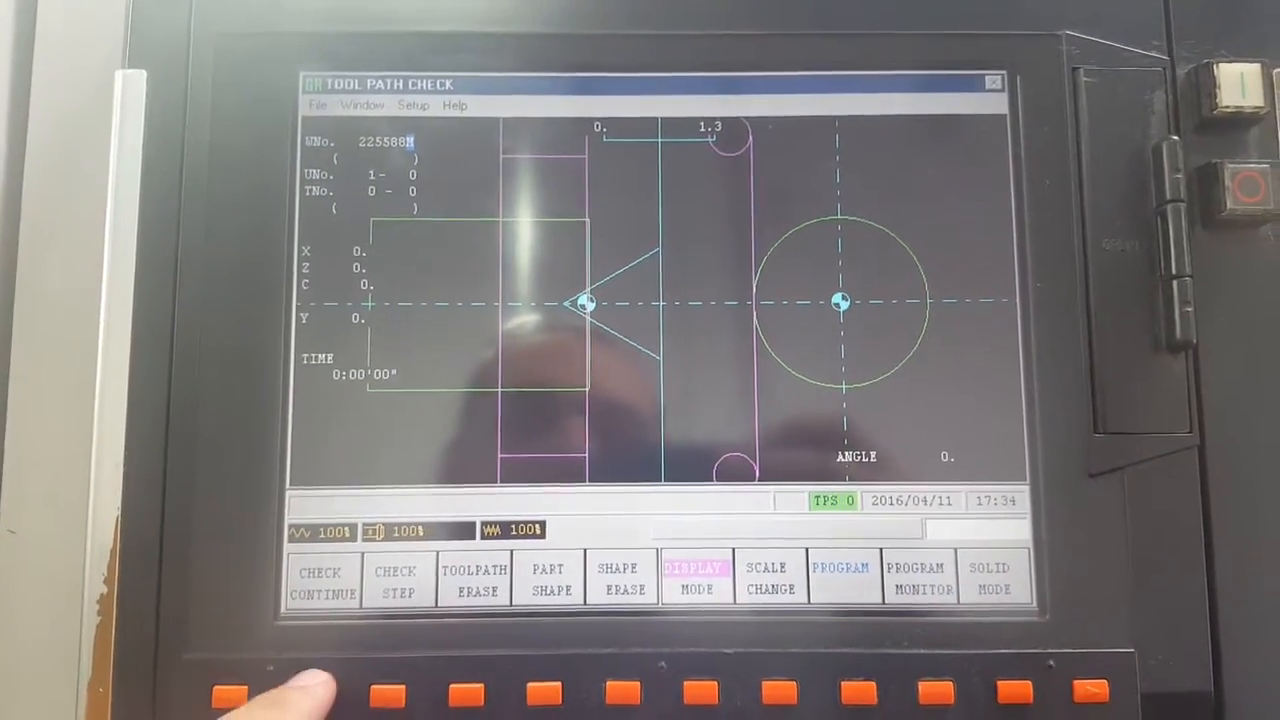
- Step the turning program through three CHECK STEP advances, drawing tool paths over the part outline
{"action": "left_click", "coordinate": [396, 578]}
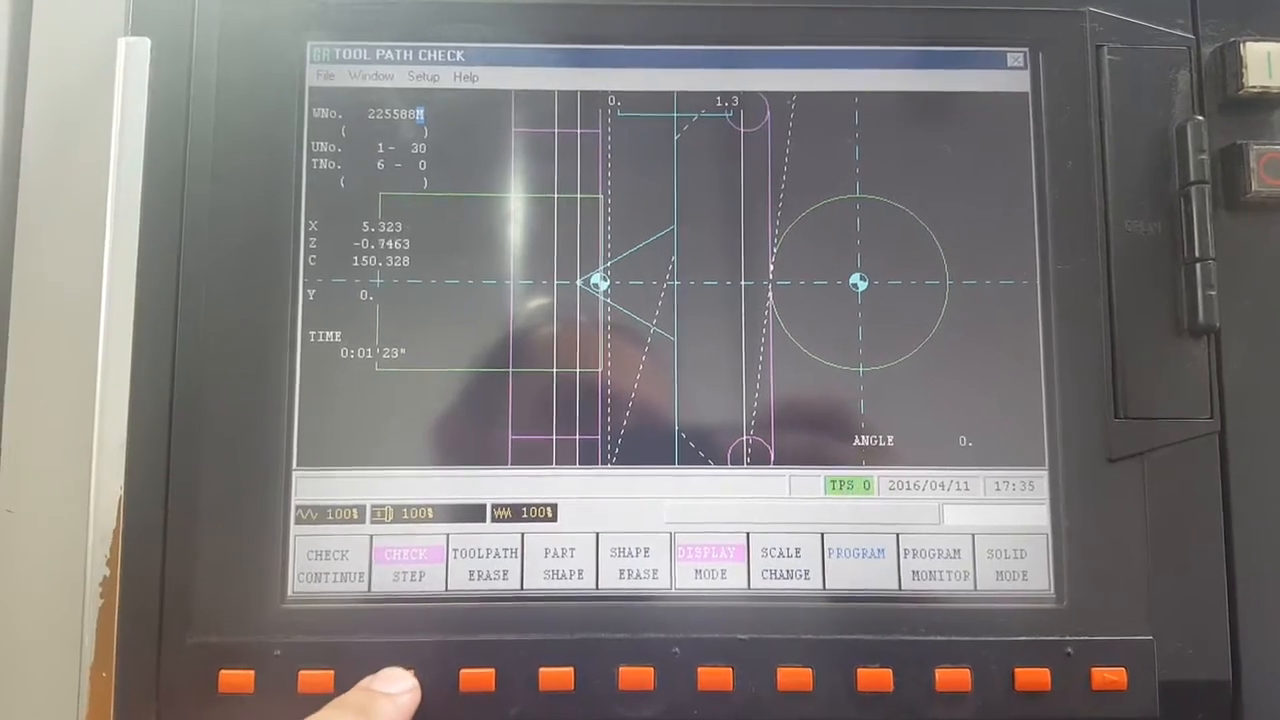
{"action": "left_click", "coordinate": [408, 561]}
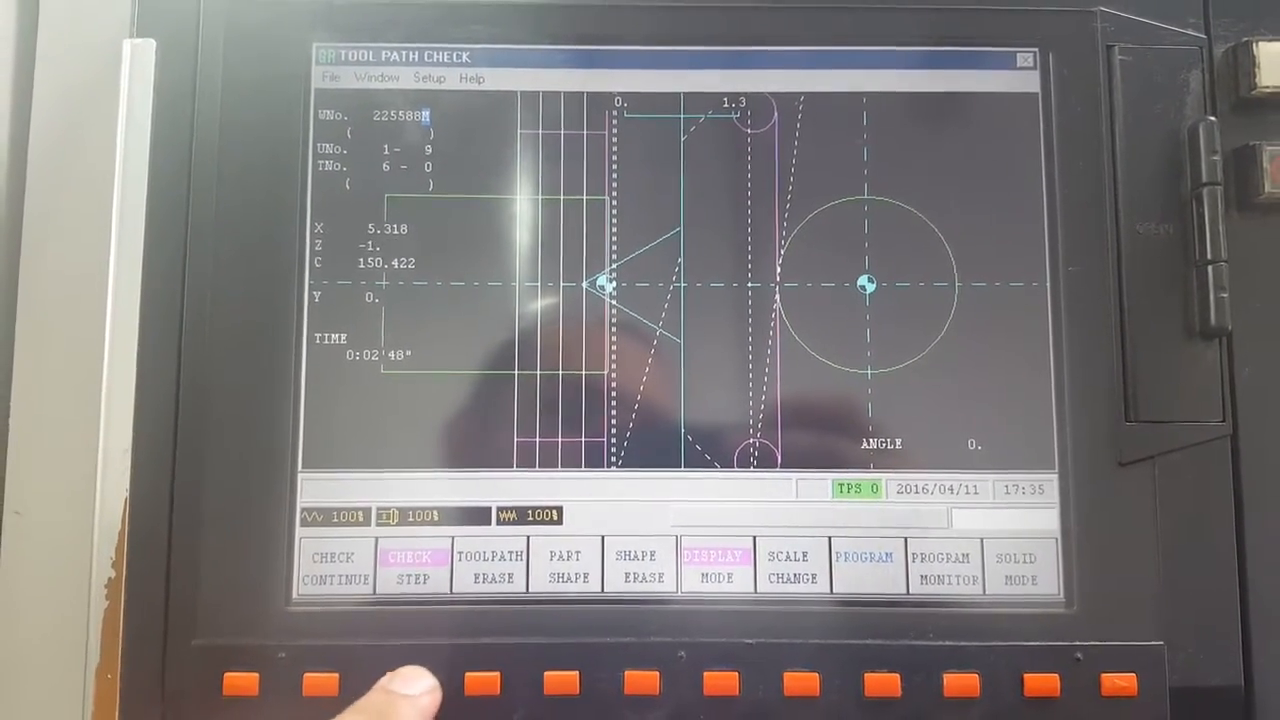
{"action": "left_click", "coordinate": [412, 566]}
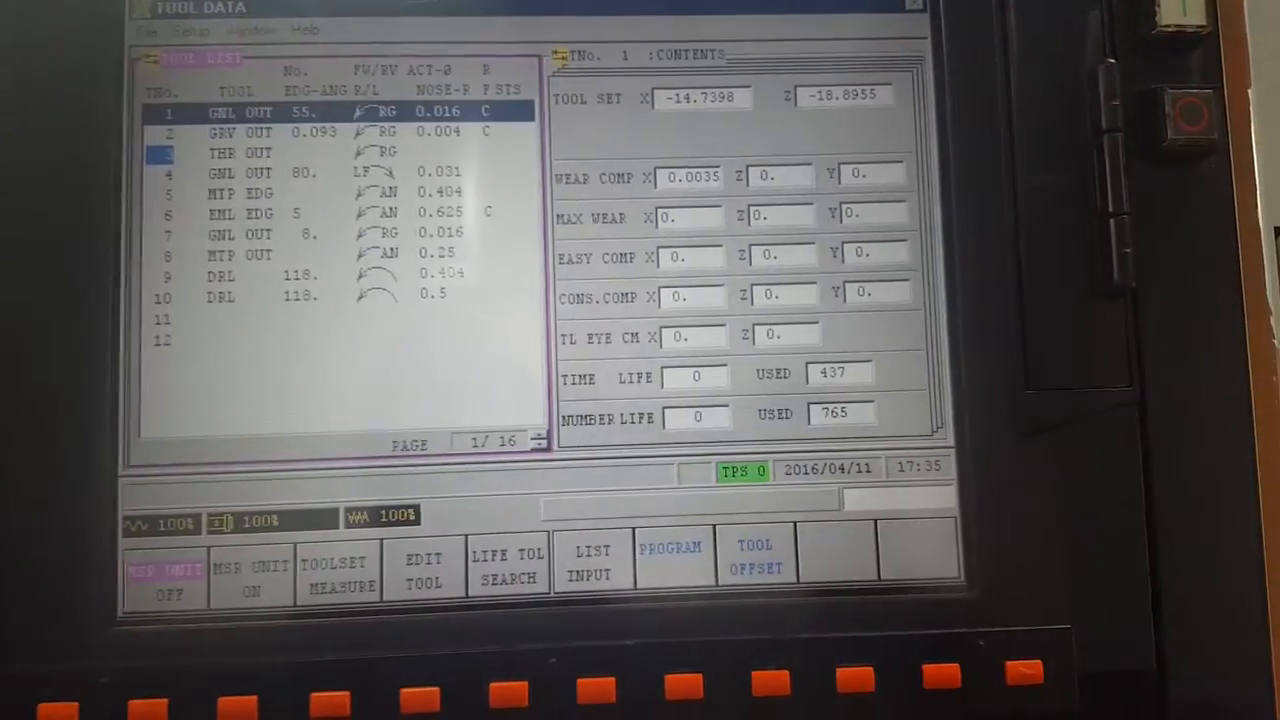
- Select end mill tool 6 (EML EDG) in the tool data list to show its offsets
{"action": "left_click", "coordinate": [300, 228]}
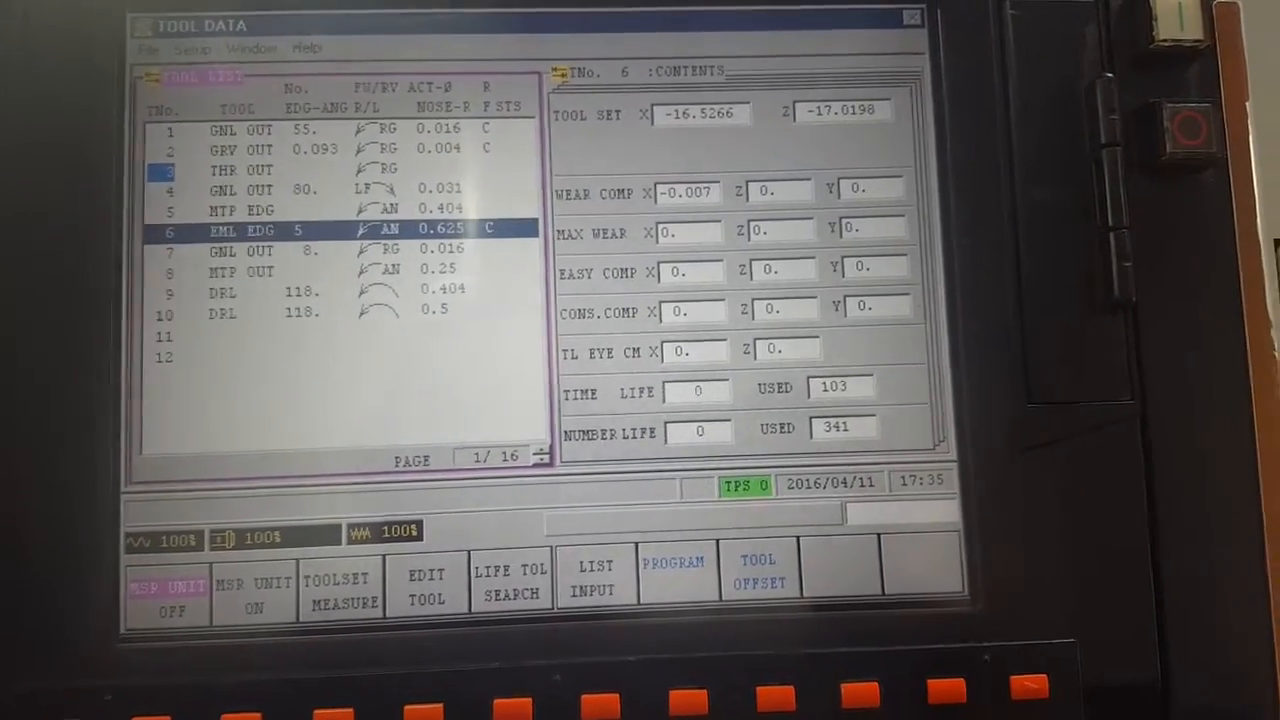